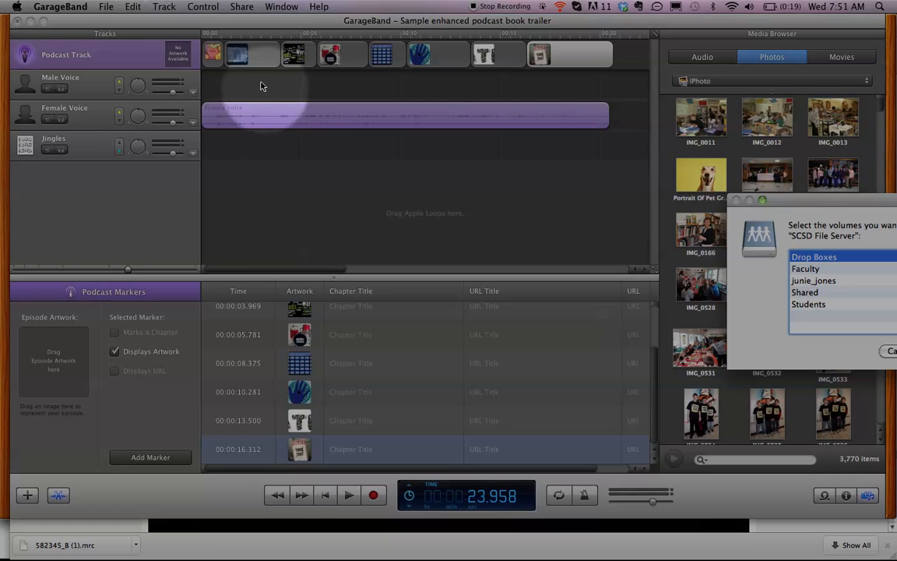
# - Export the podcast to disk with AAC Encoder and podcast-sized artwork
pyautogui.click(241, 6)
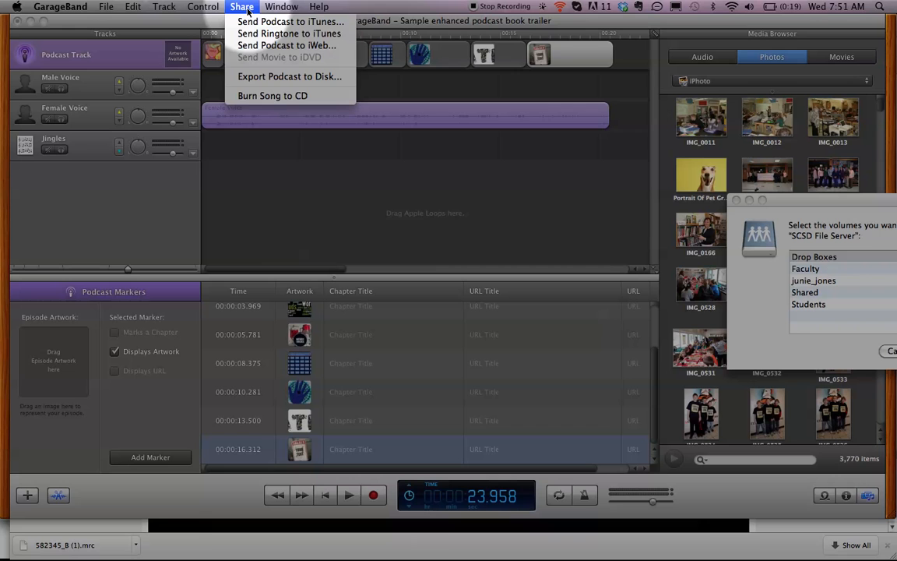
pyautogui.moveTo(289, 77)
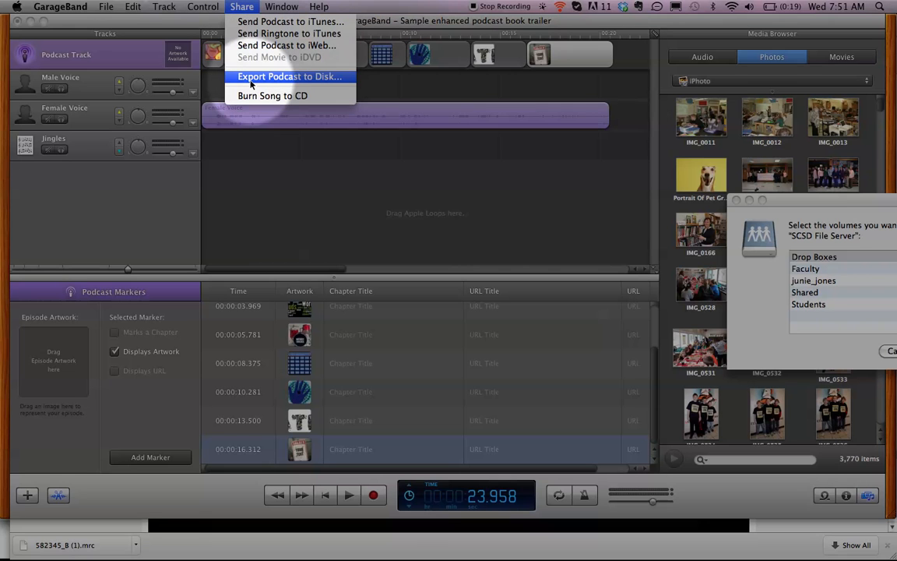
pyautogui.click(289, 76)
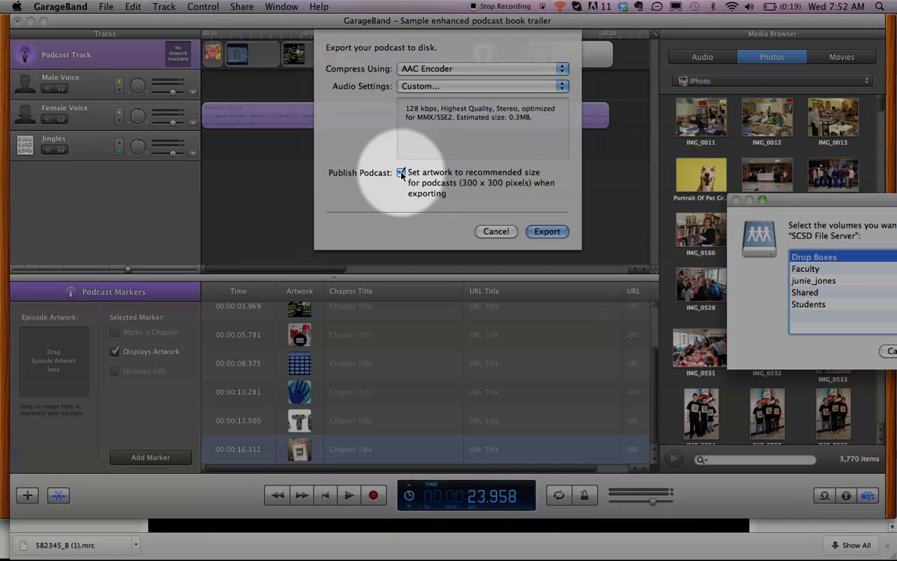
pyautogui.moveTo(468, 206)
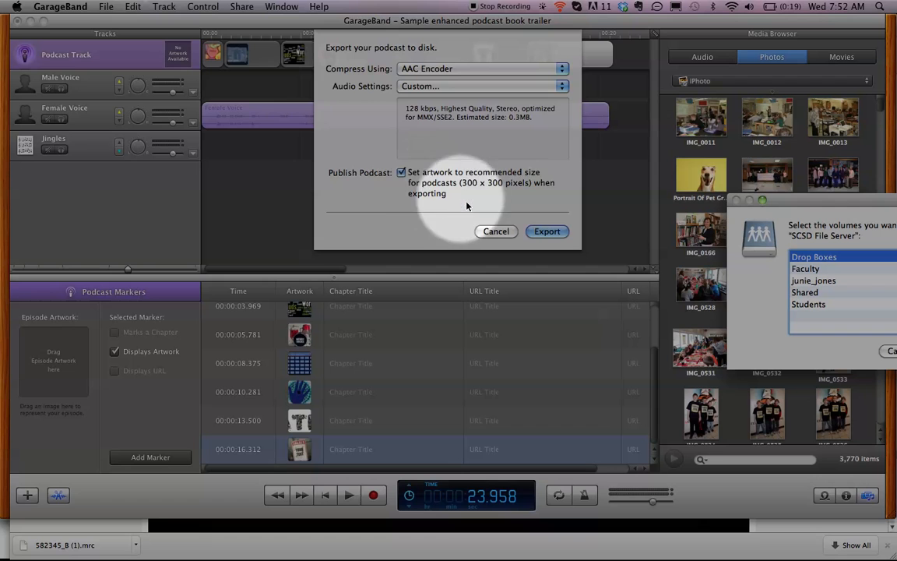
pyautogui.click(546, 229)
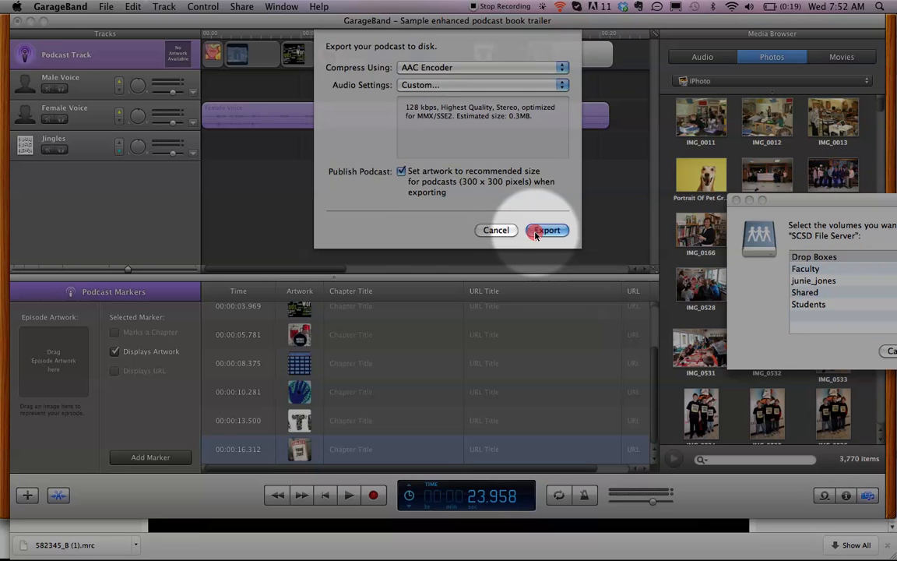
pyautogui.click(547, 230)
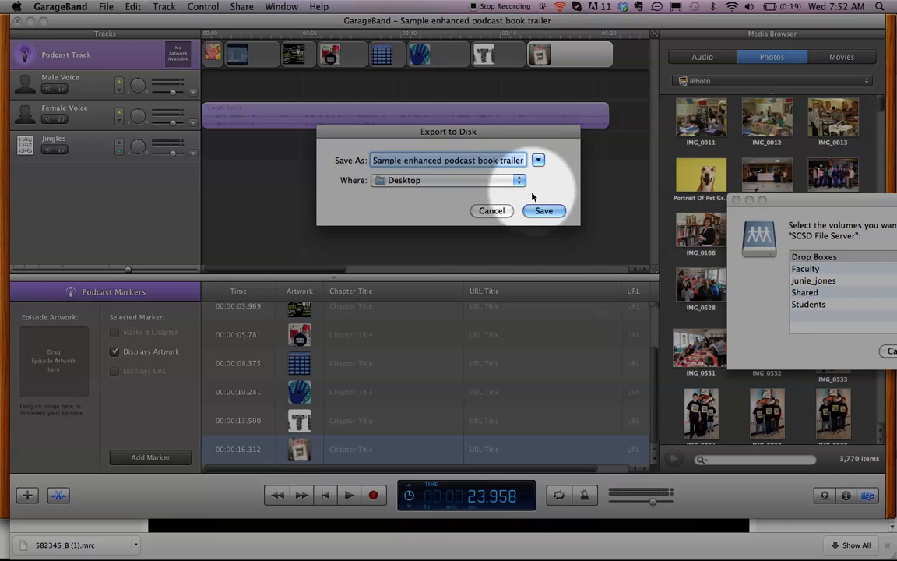
# - Save the export to the Desktop and mount the server's Drop Boxes volume
pyautogui.click(544, 210)
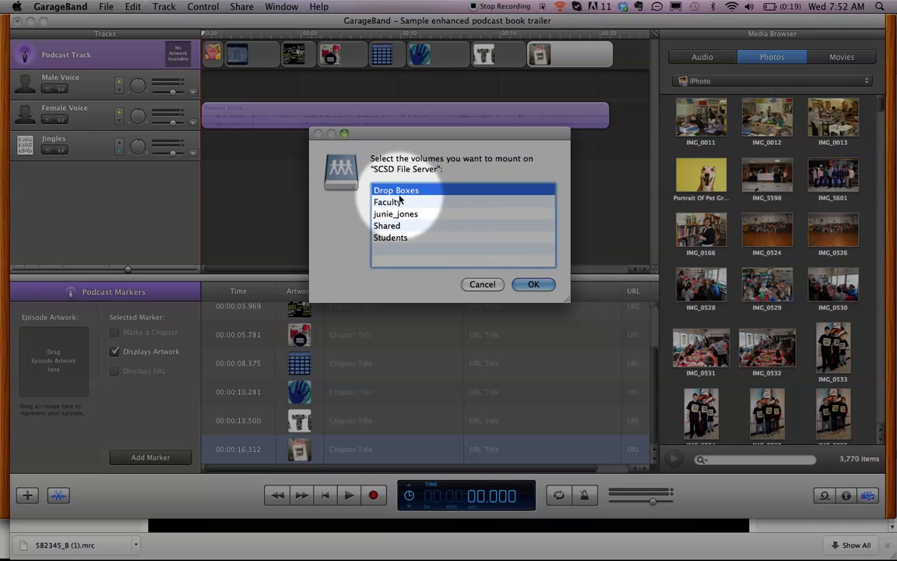
pyautogui.click(534, 284)
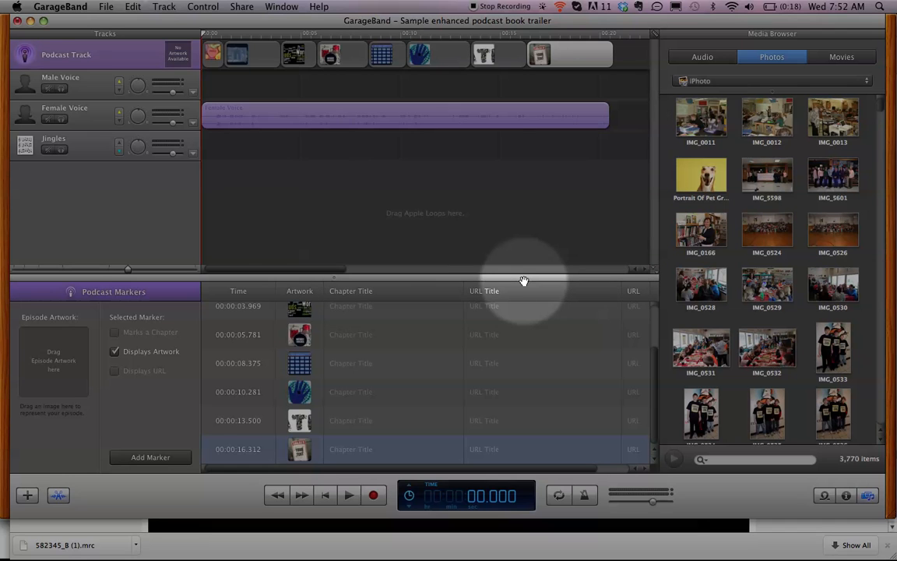
pyautogui.moveTo(516, 284)
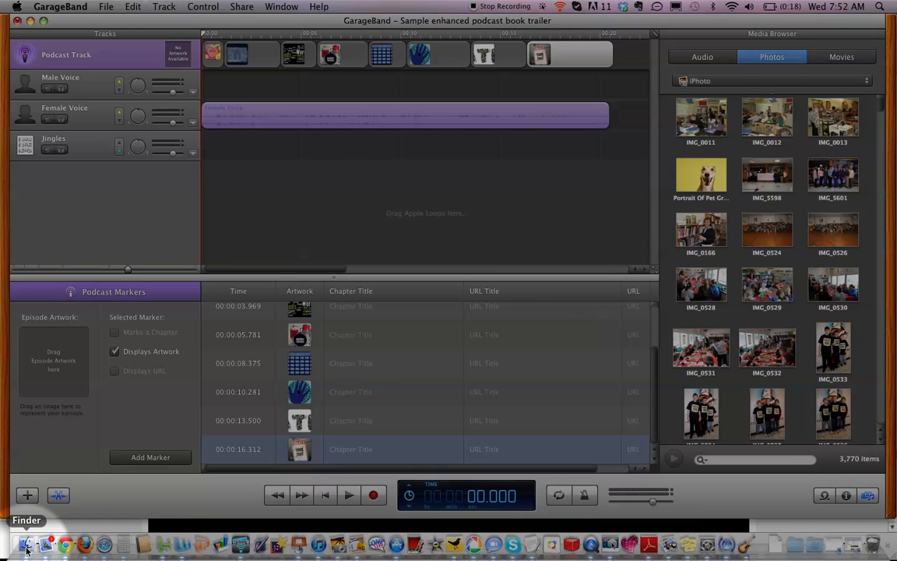
# - In Finder, select the Kaldenberg-MS folder in Drop Boxes alongside a Desktop window
pyautogui.click(26, 543)
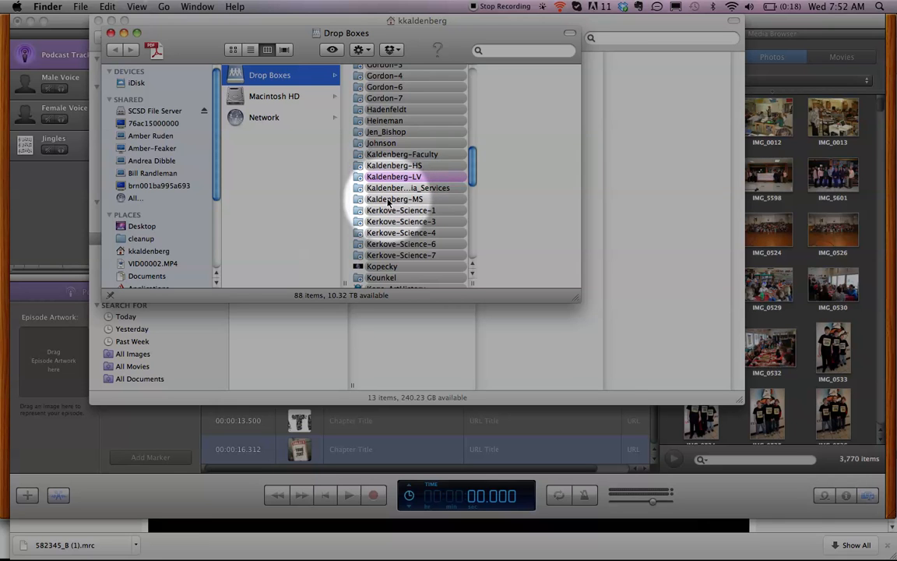
pyautogui.click(395, 199)
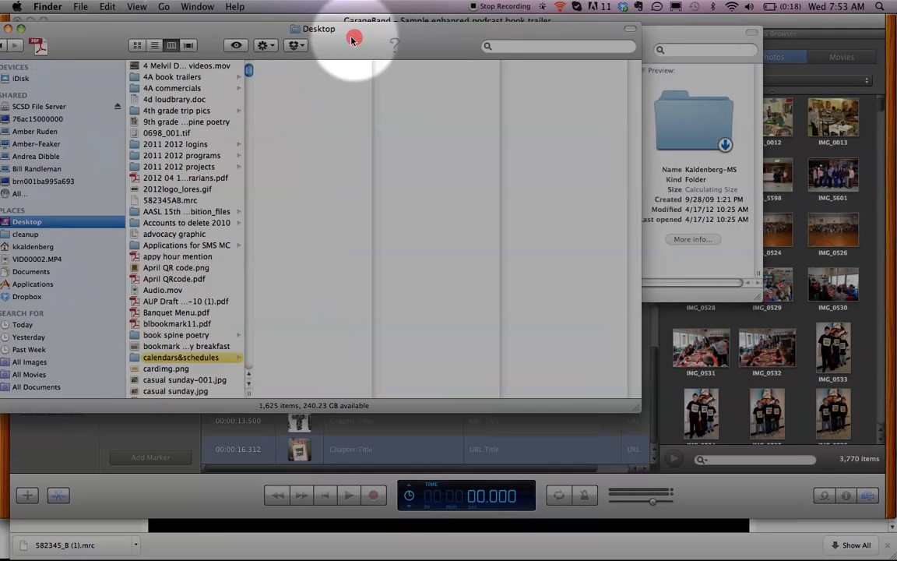
# - Place the Desktop window beside Drop Boxes and accept the Kaldenberg-MS drop box warning
pyautogui.click(153, 44)
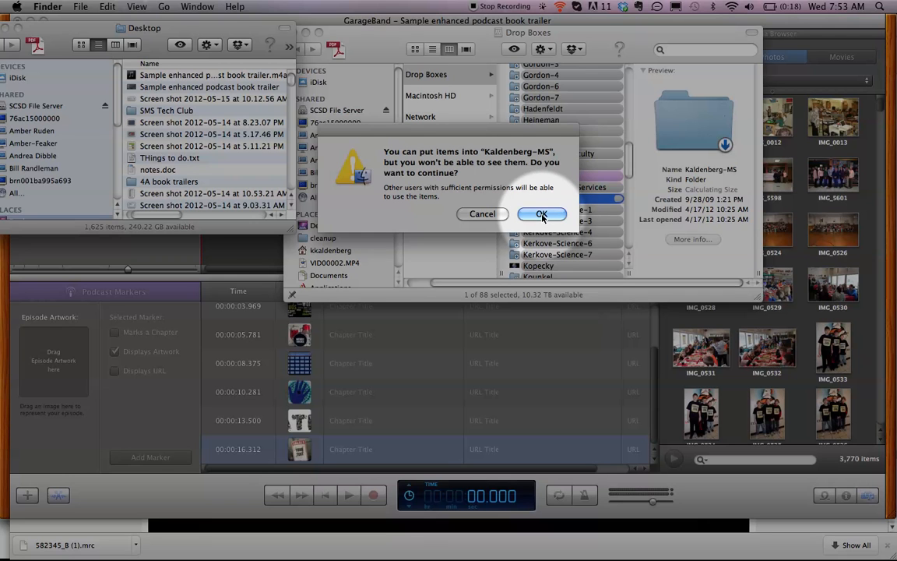
pyautogui.click(542, 214)
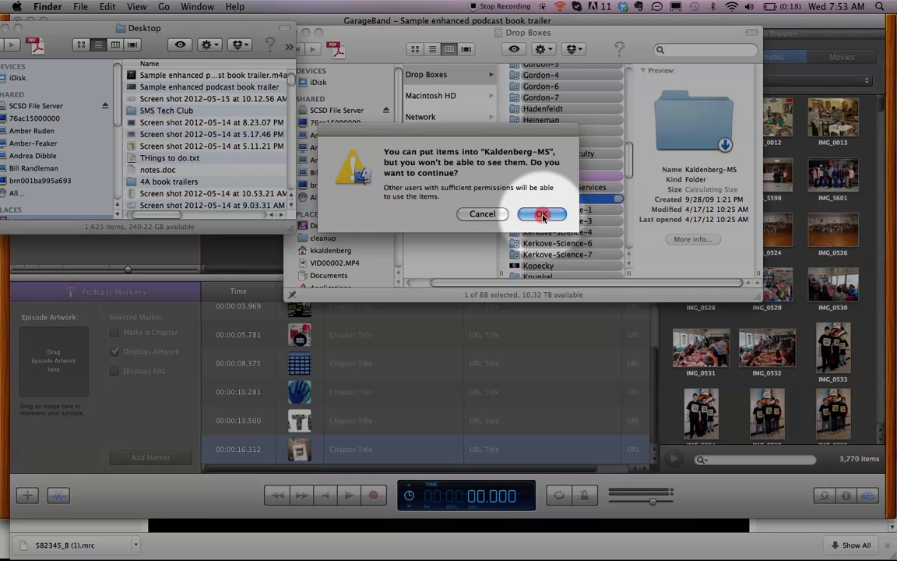
pyautogui.click(543, 214)
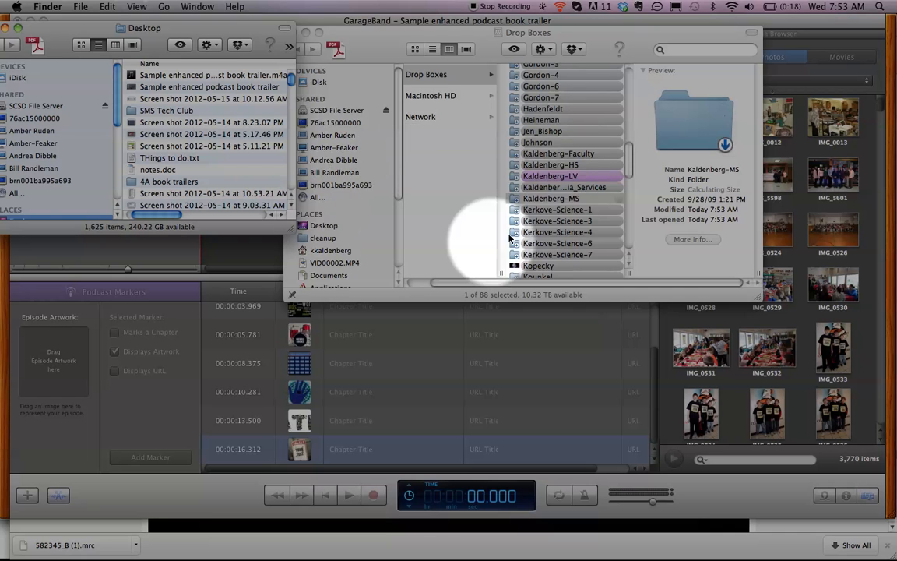
pyautogui.moveTo(428, 229)
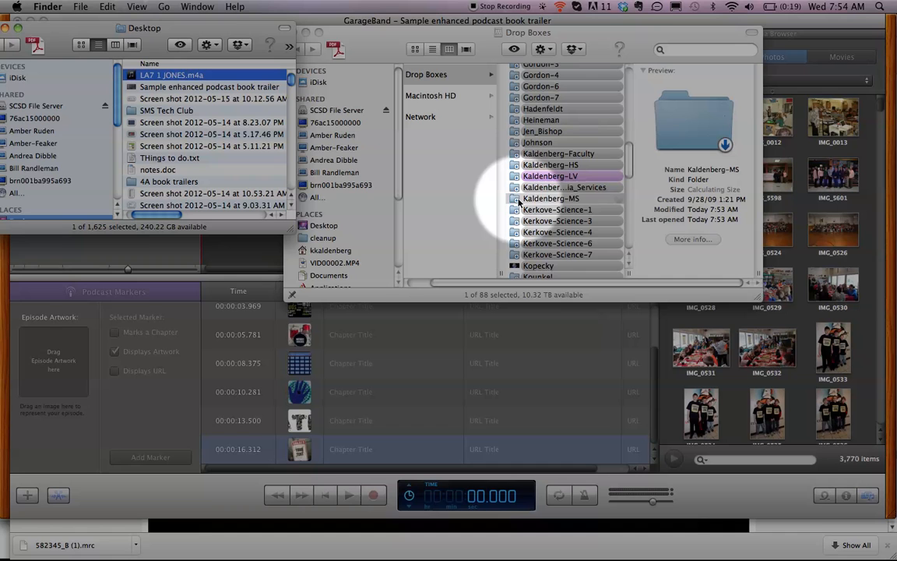
# - Drop LA7 1.JONES.m4a from the Desktop into the Kaldenberg-MS drop box
pyautogui.click(550, 198)
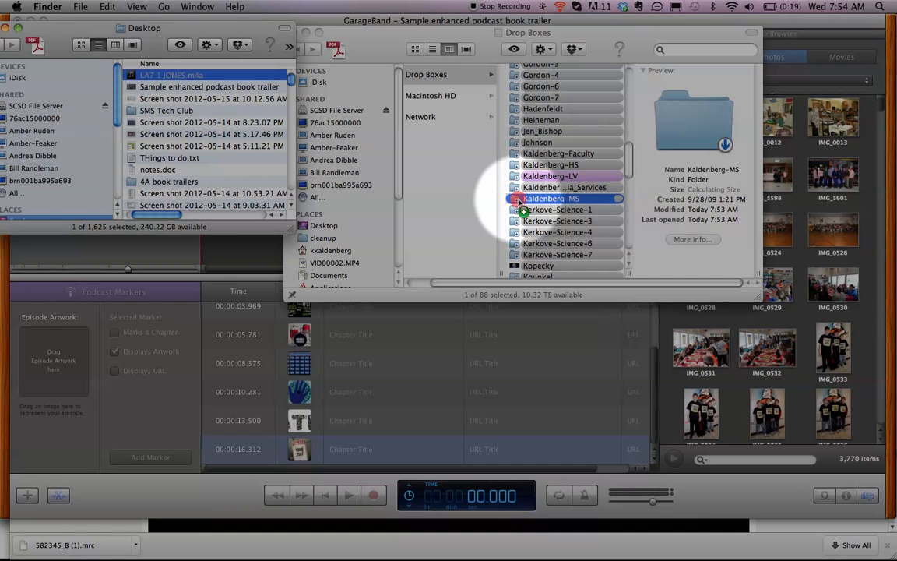